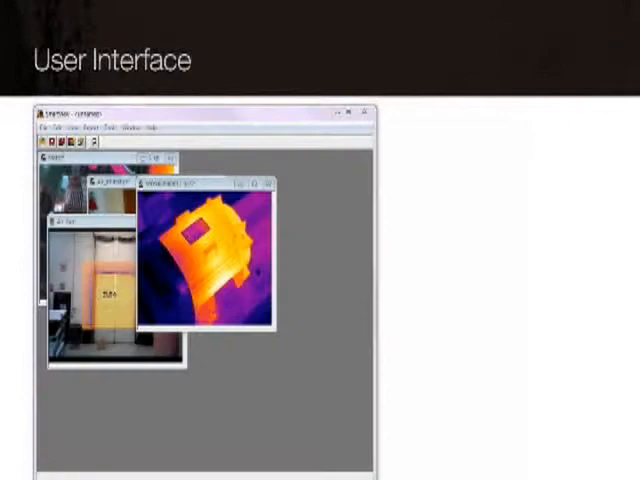
View the visible-light photo with its overlapping thermal image of the wall.
{"action": "left_click", "coordinate": [130, 128]}
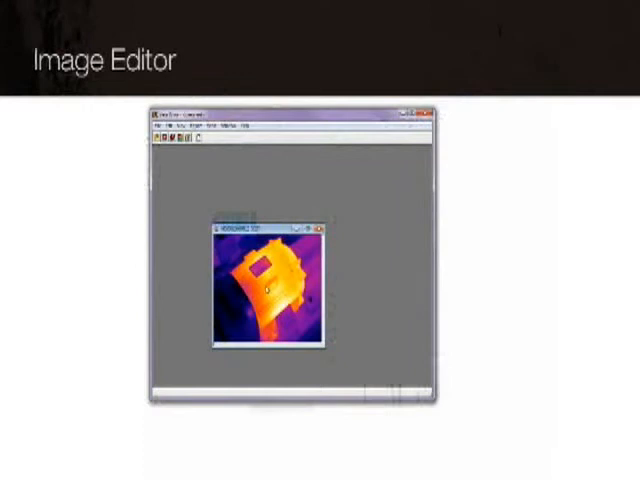
Bring up the context menu on the single remaining IR image window.
{"action": "right_click", "coordinate": [272, 288]}
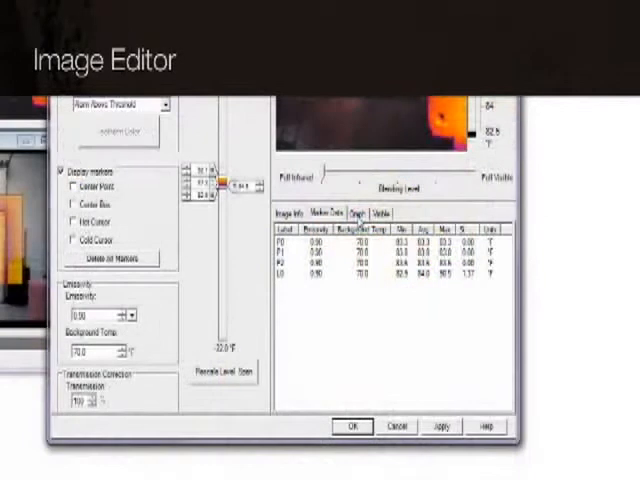
Review the thermal image's palette, markers and marker temperature table in Edit Image.
{"action": "left_click", "coordinate": [352, 212]}
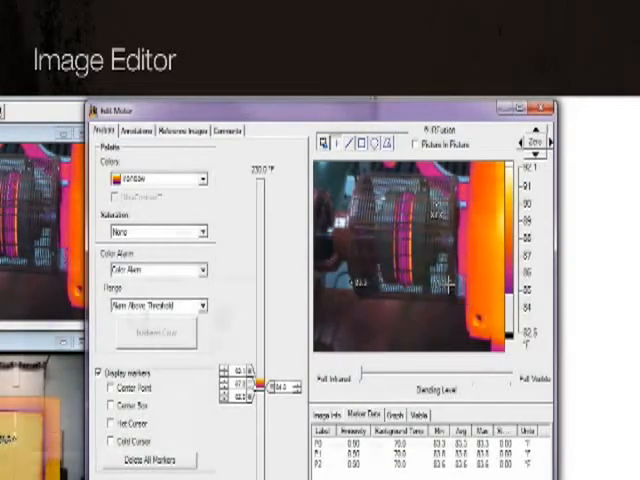
{"action": "left_click", "coordinate": [176, 132]}
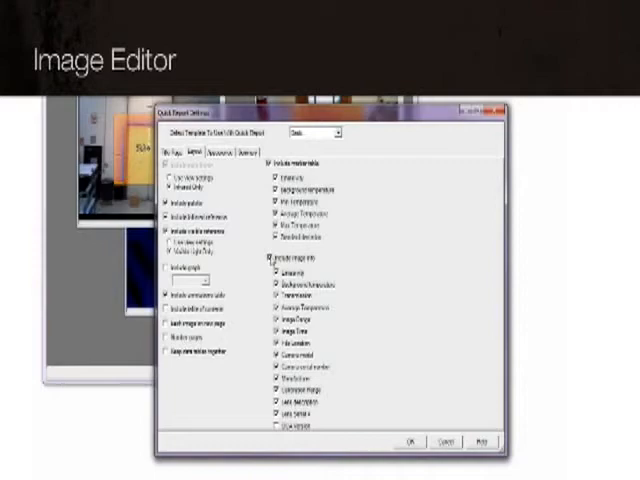
Choose the image properties, such as measurements and details, to include in quick reports.
{"action": "left_click", "coordinate": [264, 258]}
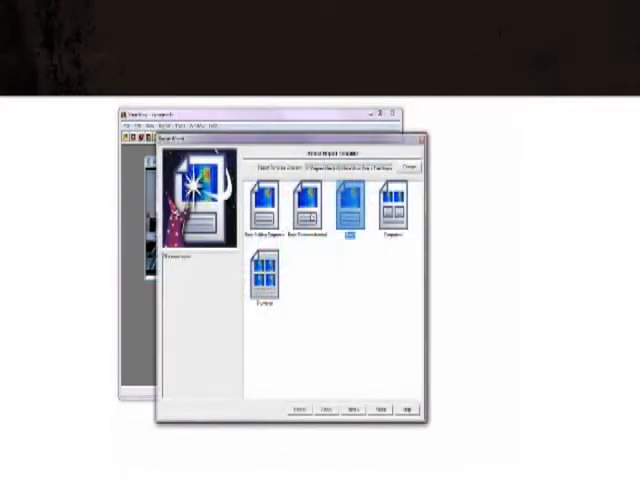
Select a report template in the Quick Report template chooser.
{"action": "left_click", "coordinate": [302, 204]}
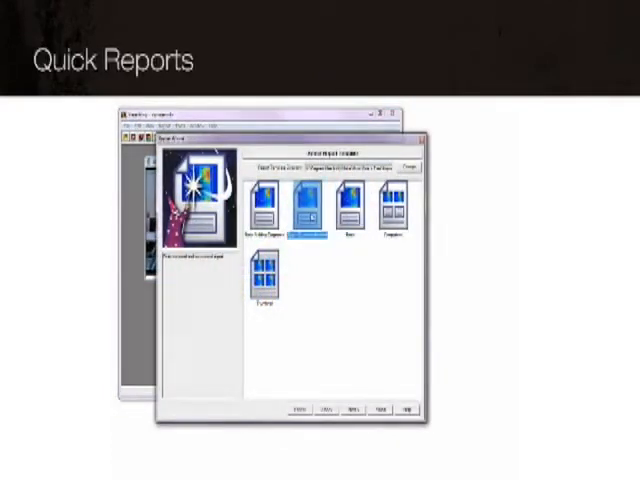